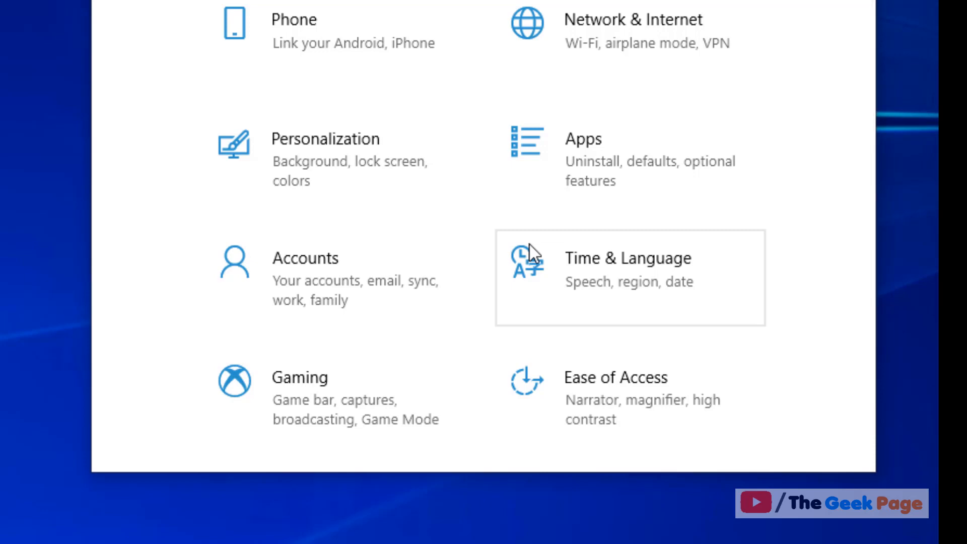
# Step: Go to the Time & Language section of Settings
pyautogui.scroll(-3)
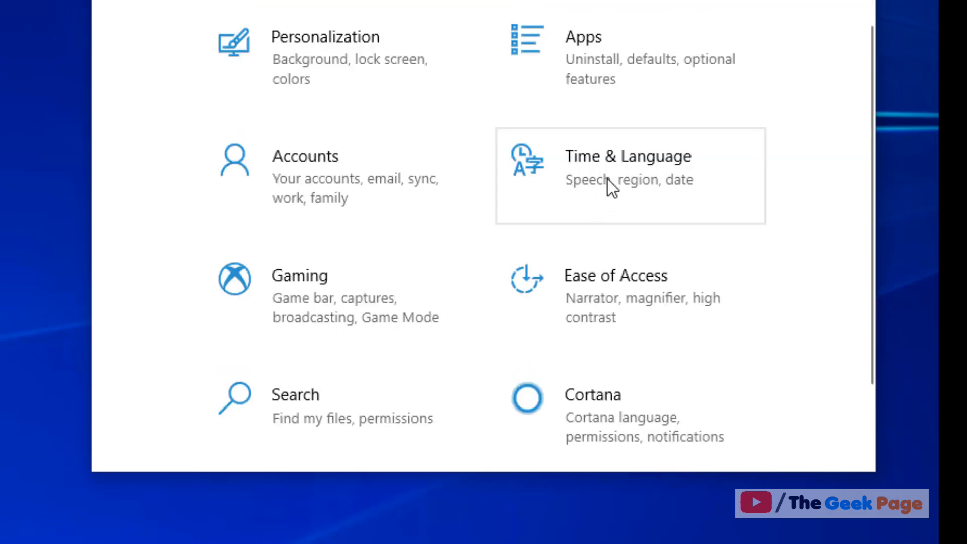
pyautogui.click(628, 166)
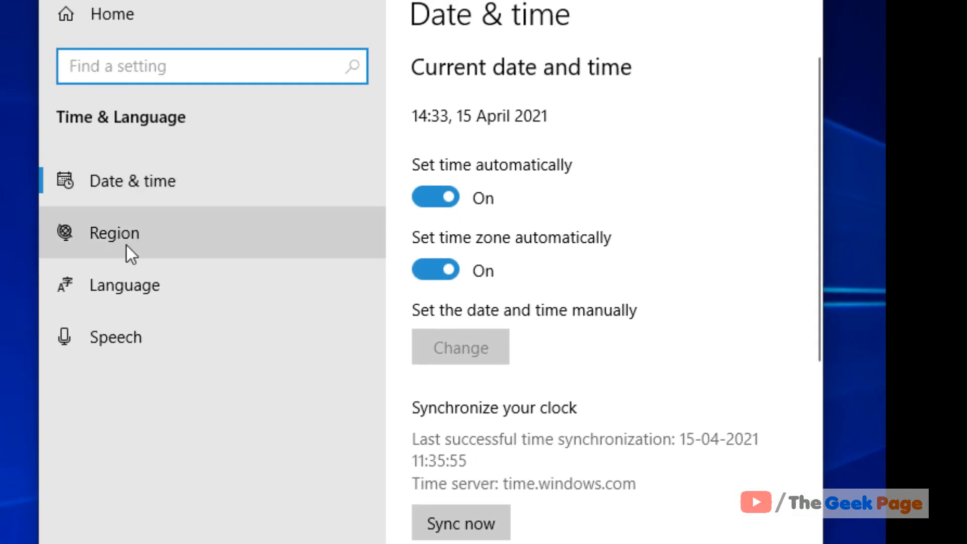
# Step: On the Region page, change the country or region from India to United States
pyautogui.click(114, 233)
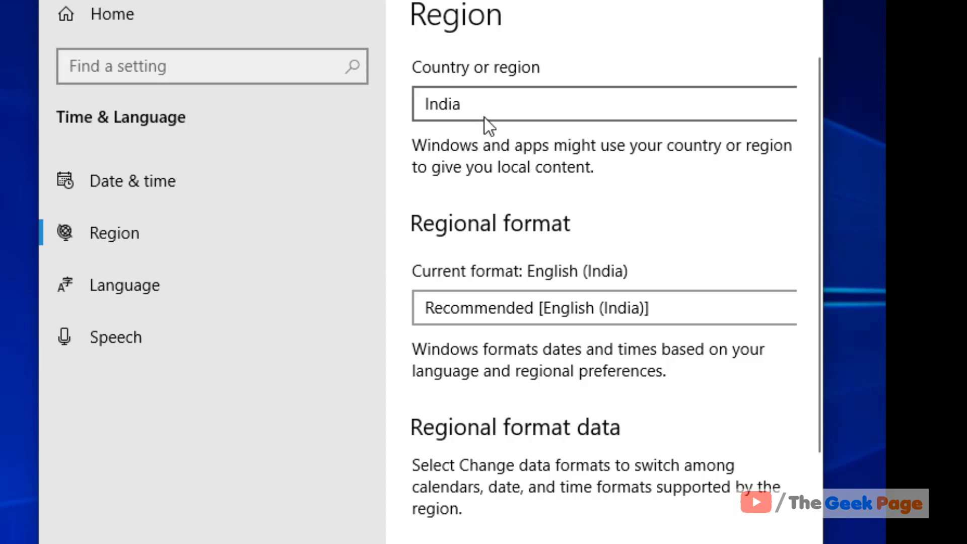
pyautogui.click(603, 102)
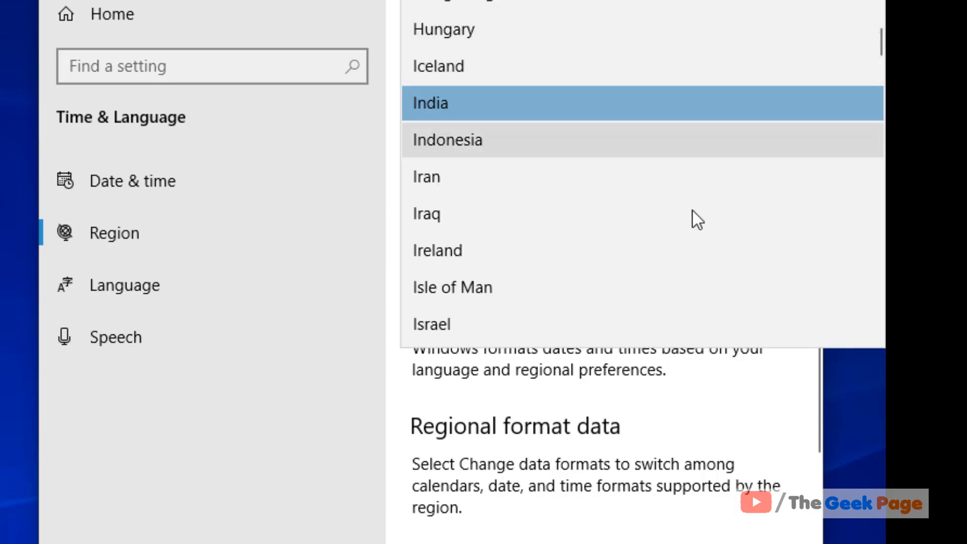
pyautogui.scroll(-3)
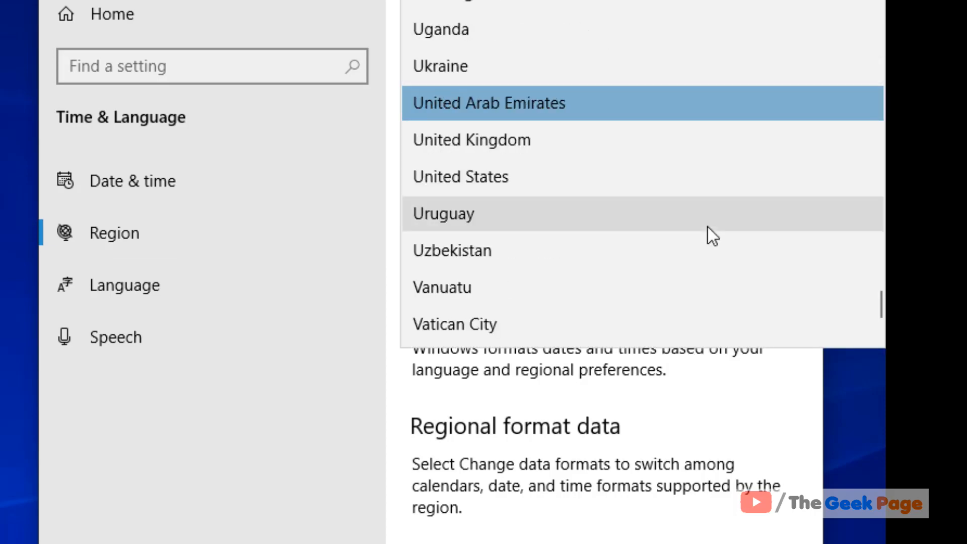
pyautogui.click(459, 178)
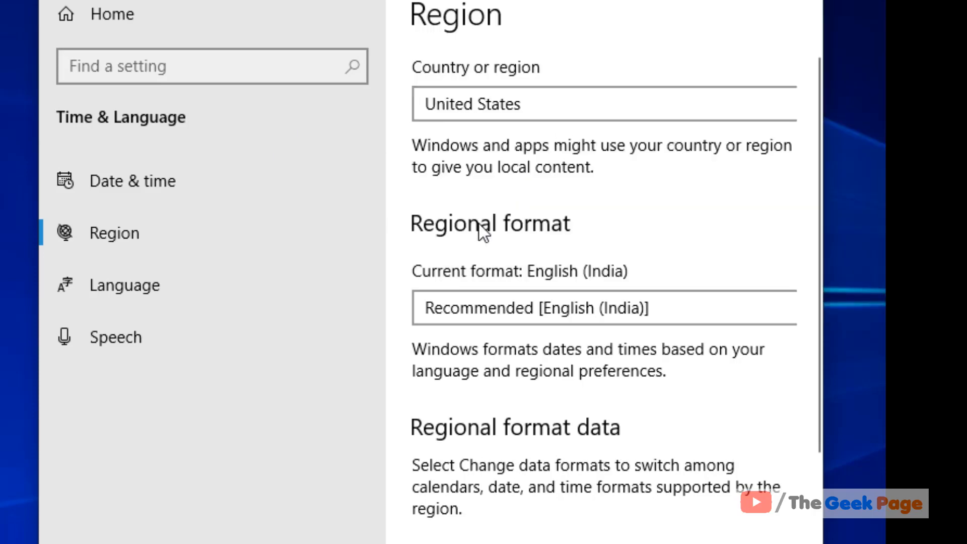
pyautogui.scroll(-3)
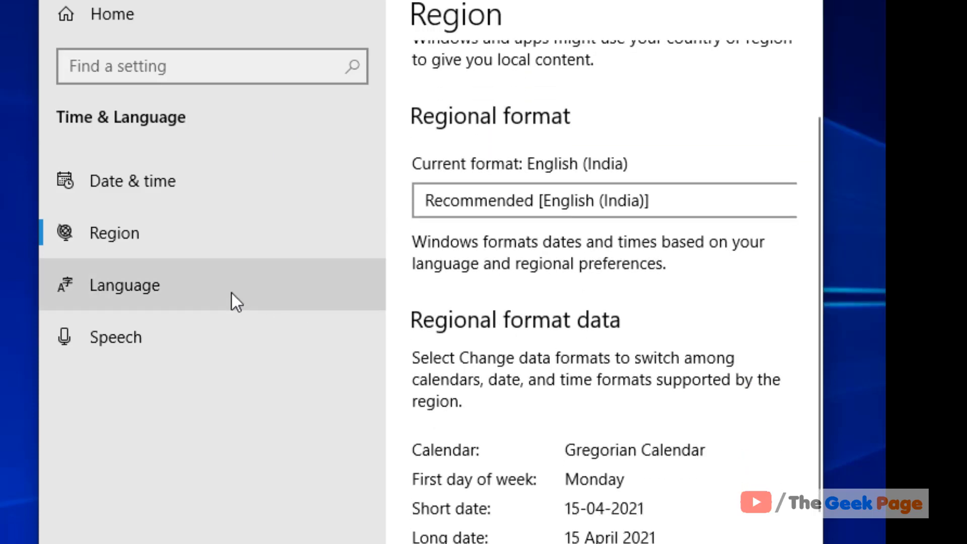
# Step: Browse the add-language list to English (United States) and cancel without adding anything
pyautogui.click(124, 285)
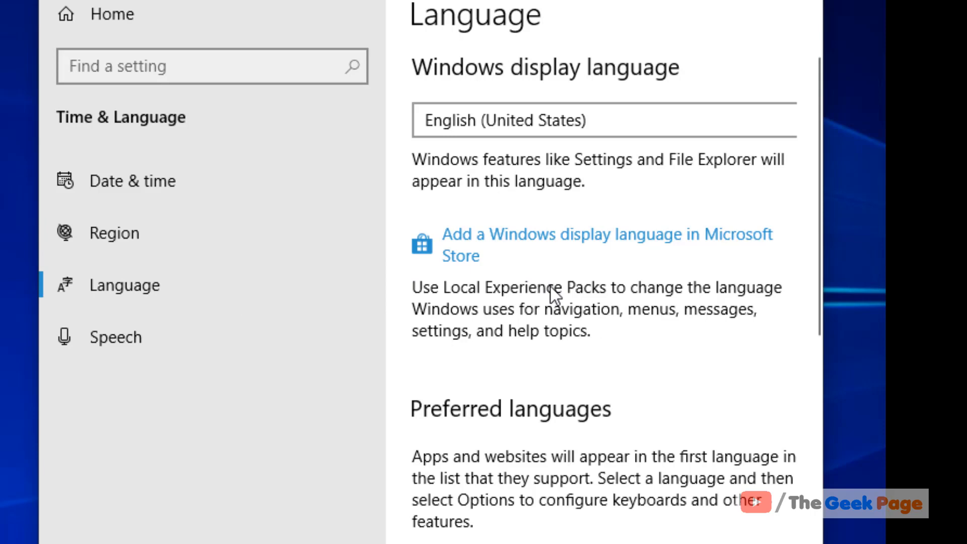
pyautogui.scroll(-3)
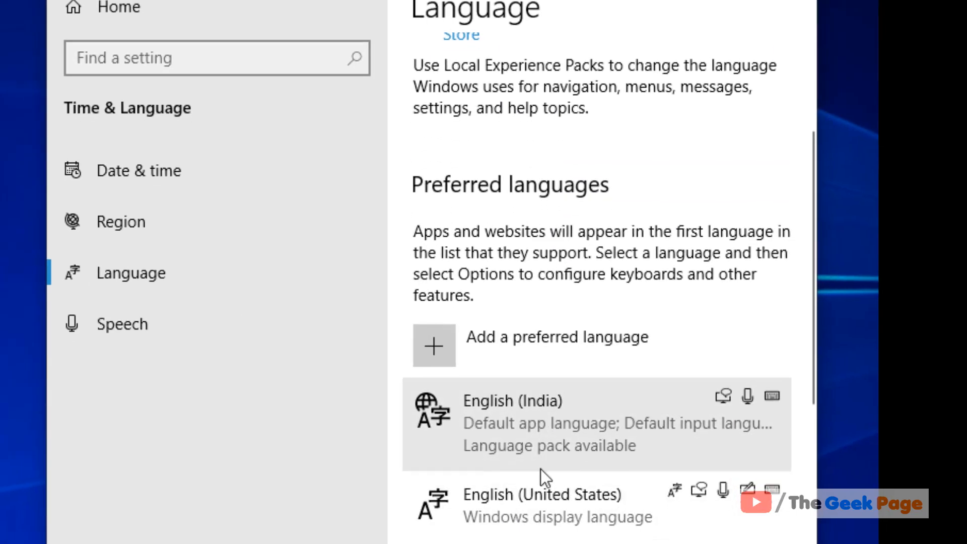
pyautogui.click(433, 345)
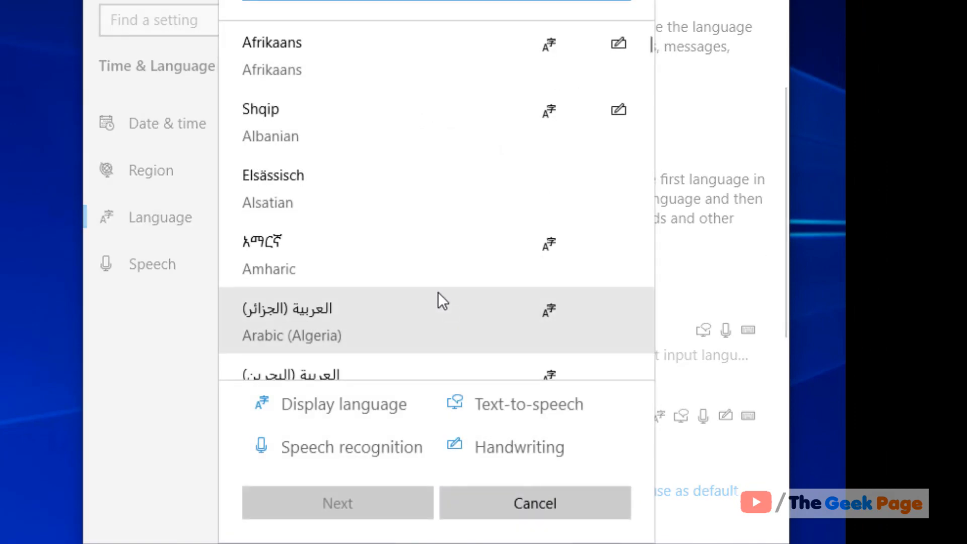
pyautogui.scroll(-3)
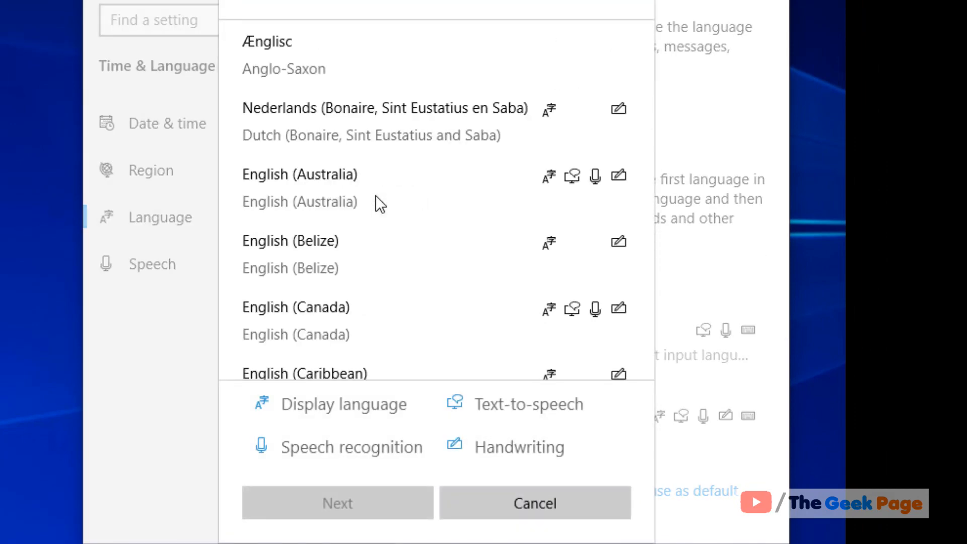
pyautogui.scroll(-3)
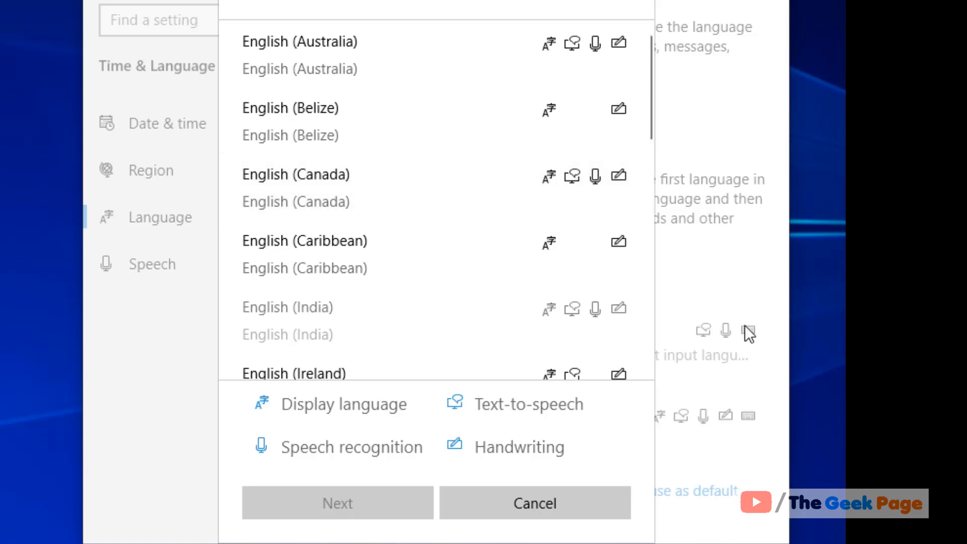
pyautogui.scroll(-3)
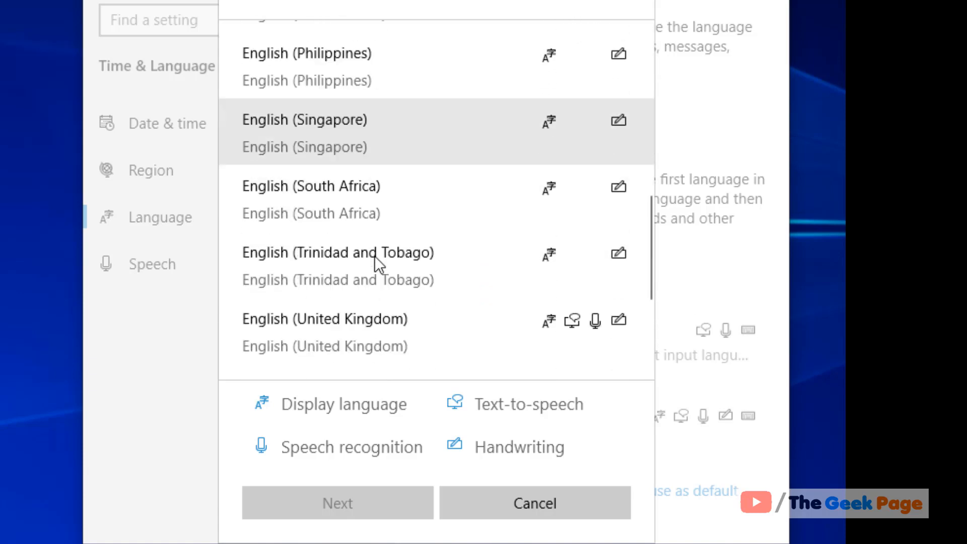
pyautogui.scroll(-3)
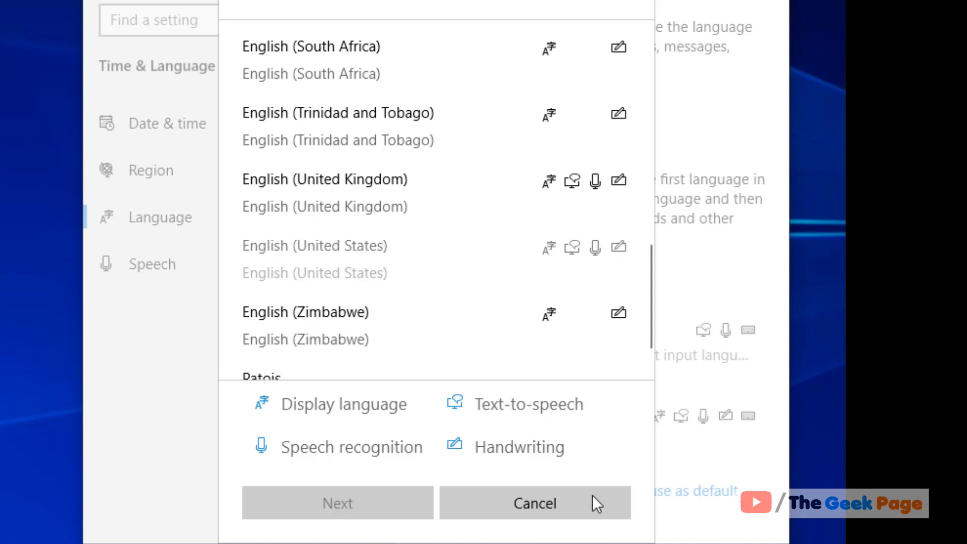
pyautogui.click(534, 502)
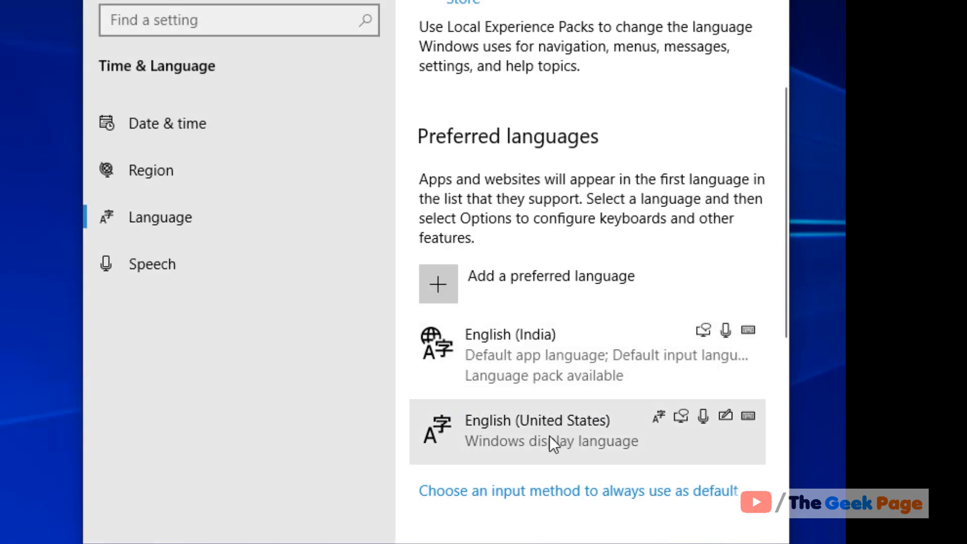
# Step: Make English (United States) the top preferred language, ahead of English (India)
pyautogui.click(536, 432)
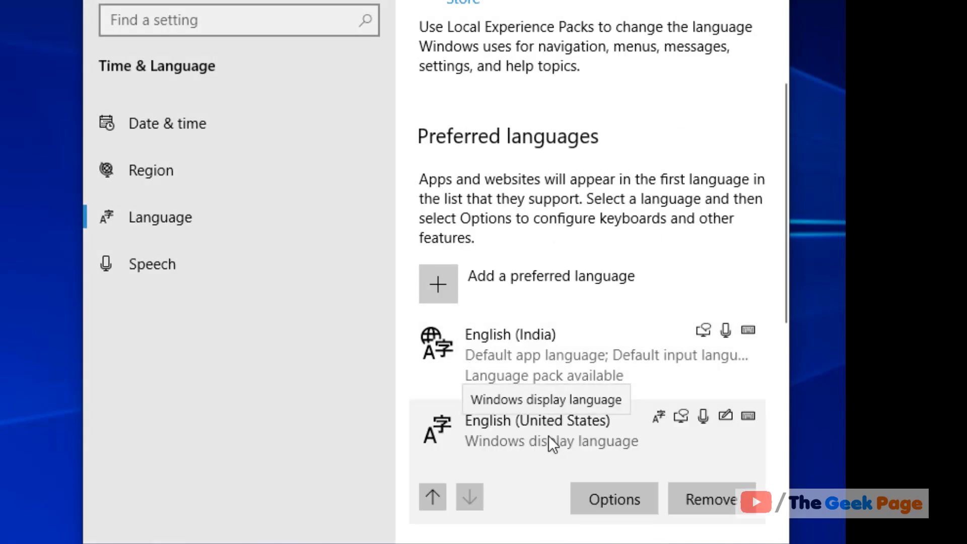
pyautogui.scroll(-3)
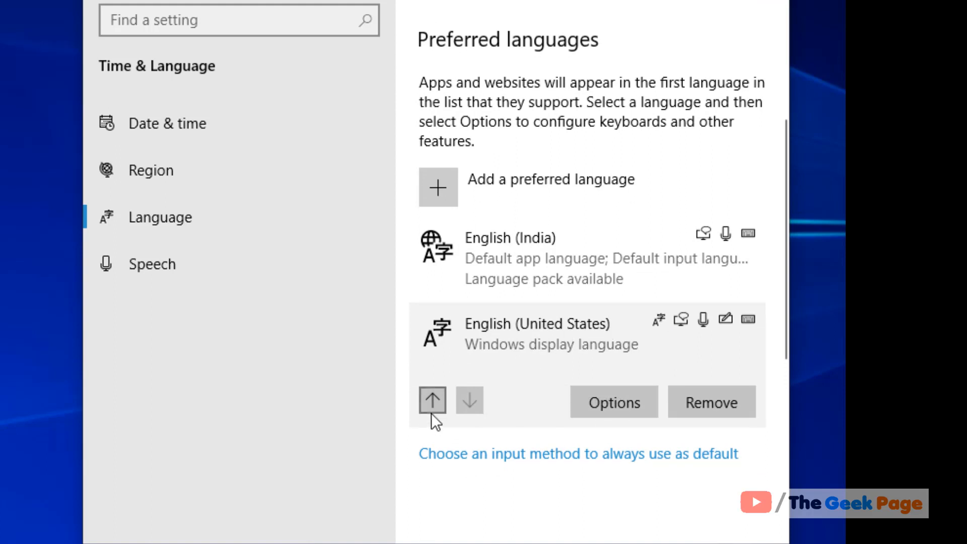
pyautogui.click(433, 400)
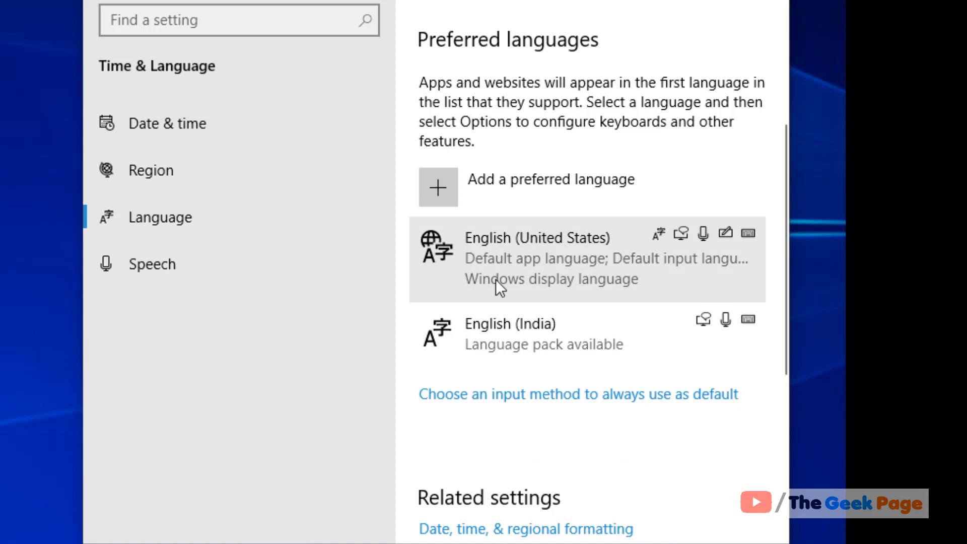
pyautogui.moveTo(558, 287)
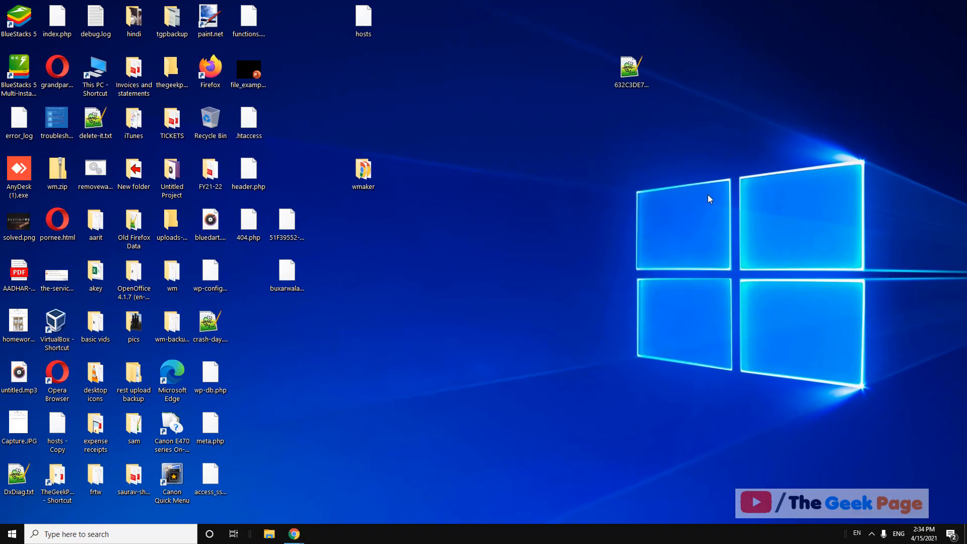
# Step: Launch File Explorer from the Start menu and navigate into C:\Windows
pyautogui.rightClick(12, 534)
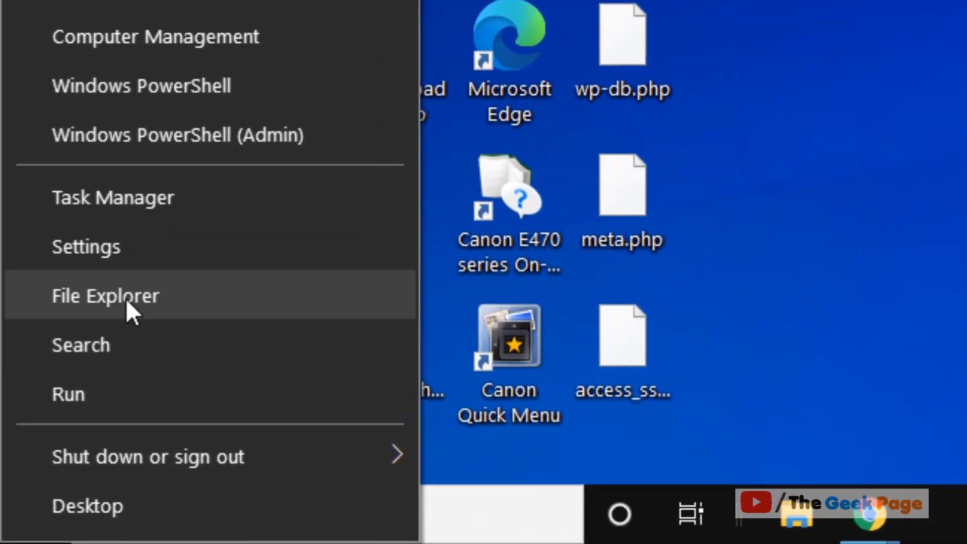
pyautogui.click(105, 295)
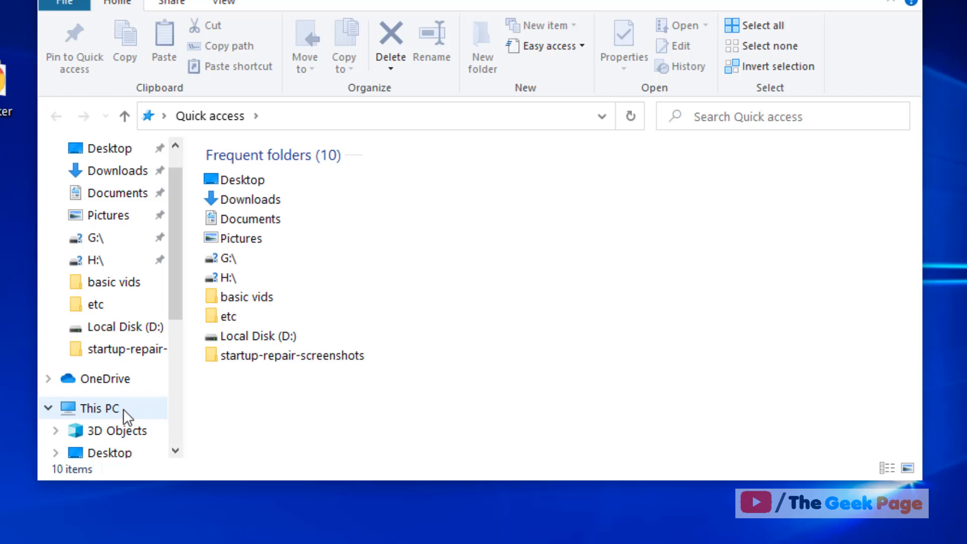
pyautogui.click(97, 408)
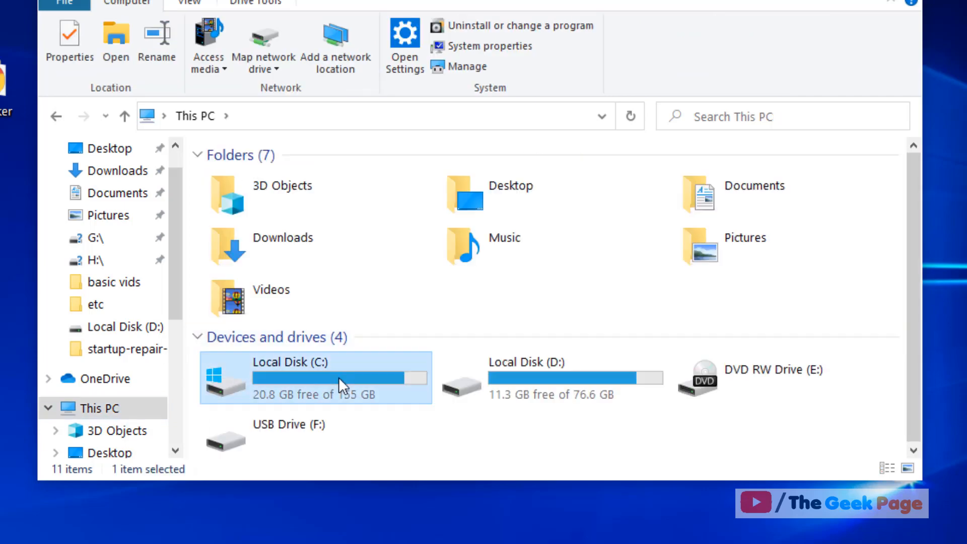
pyautogui.doubleClick(290, 378)
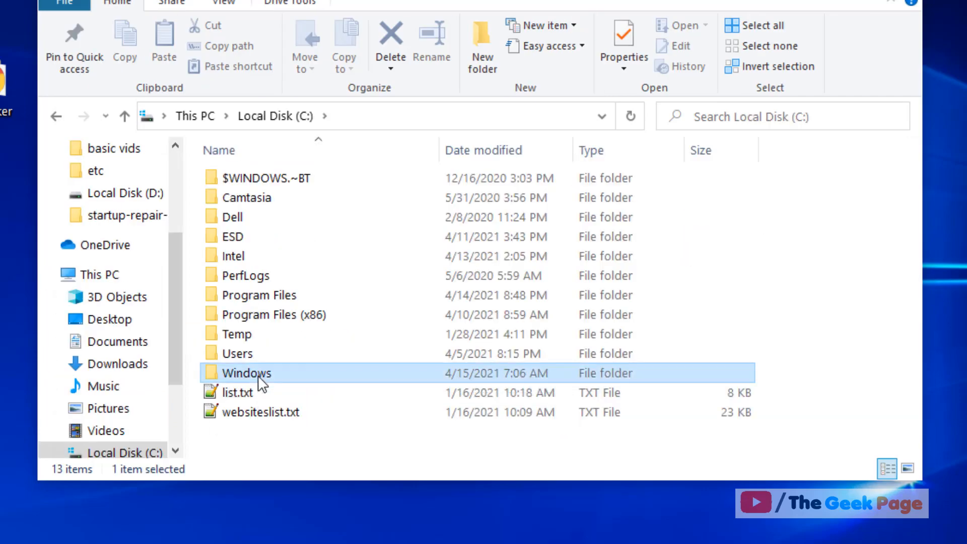
pyautogui.doubleClick(245, 373)
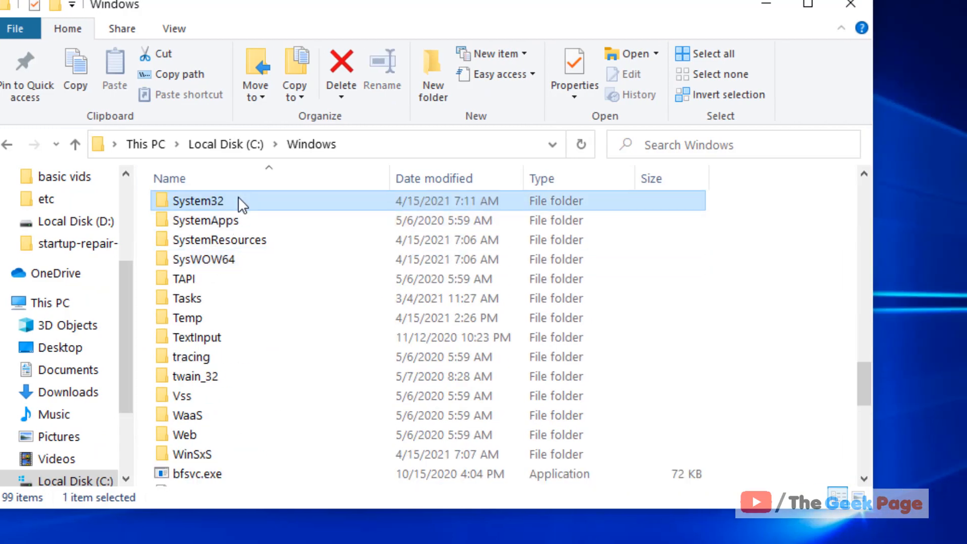
# Step: Locate ctfmon.exe inside C:\Windows\System32
pyautogui.doubleClick(198, 200)
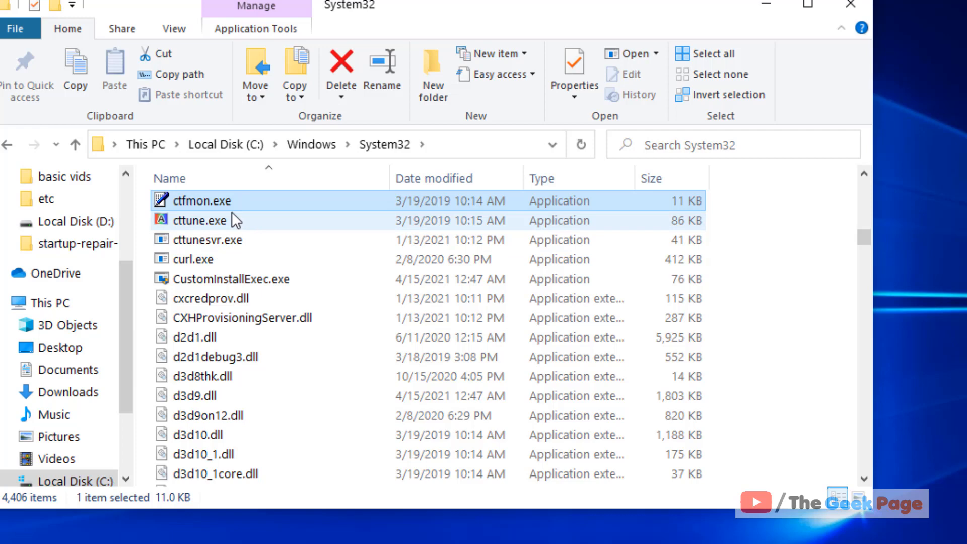
pyautogui.click(321, 144)
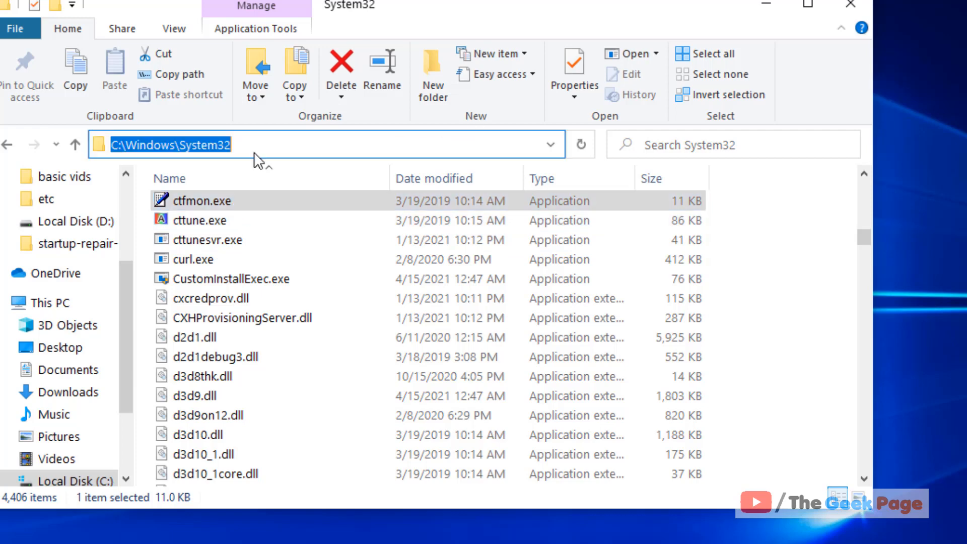
pyautogui.click(203, 200)
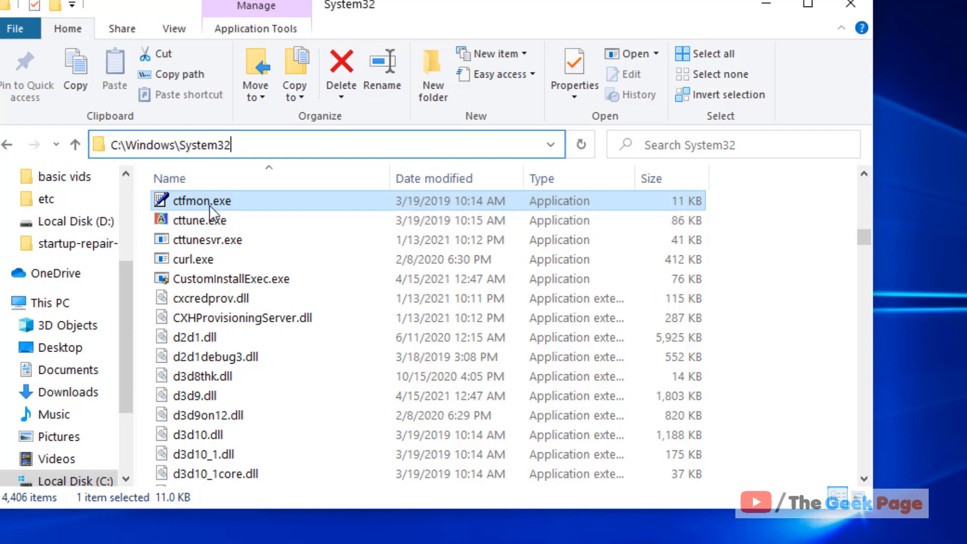
pyautogui.moveTo(203, 201)
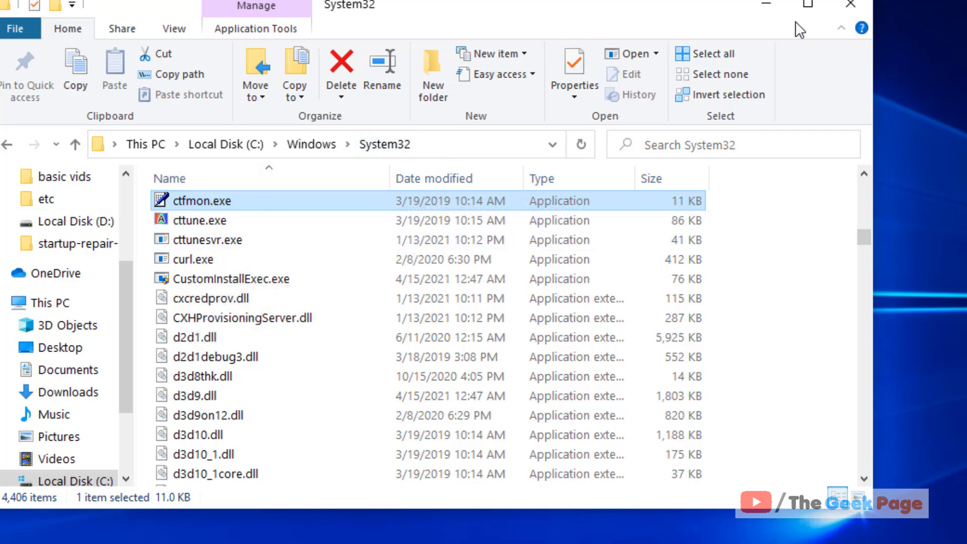
pyautogui.moveTo(851, 6)
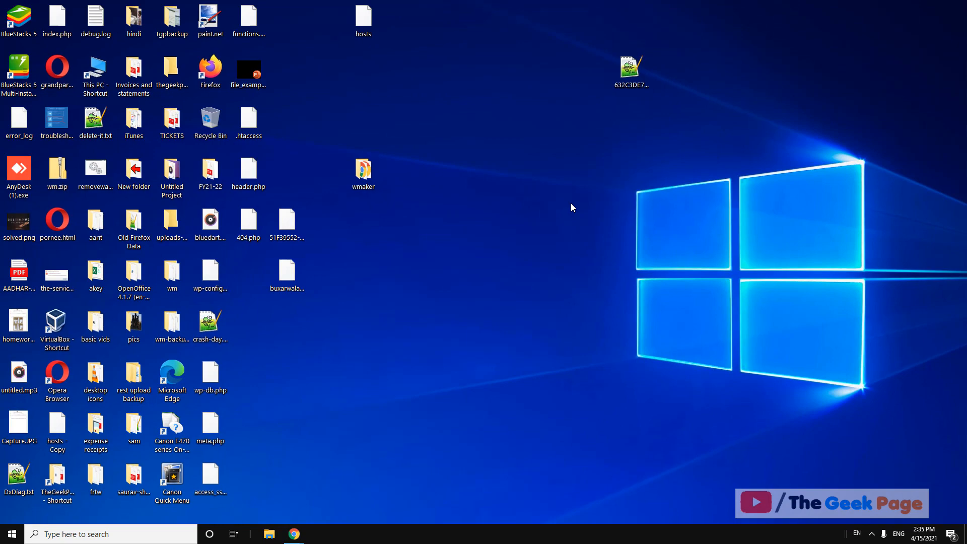
# Step: Find and launch the Services app via taskbar search
pyautogui.write('services')
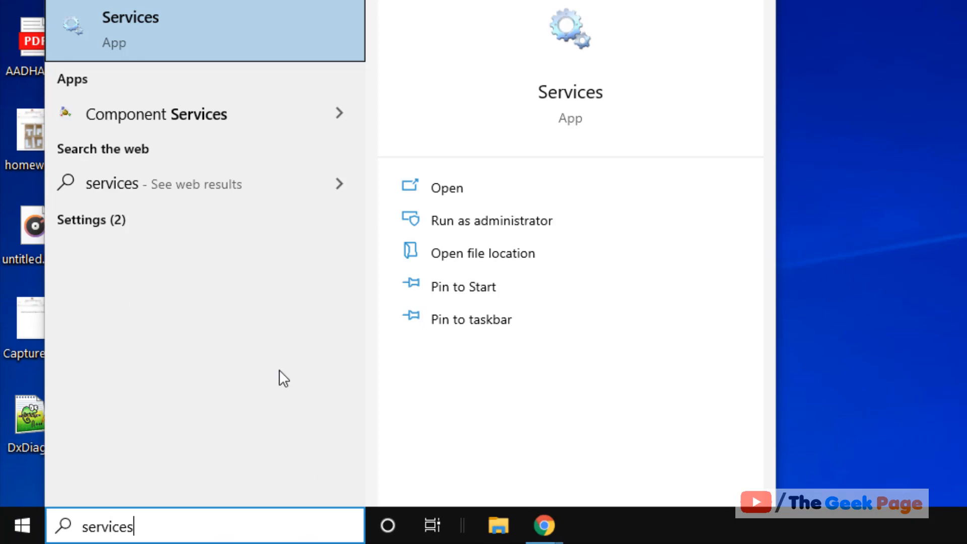
pyautogui.click(130, 17)
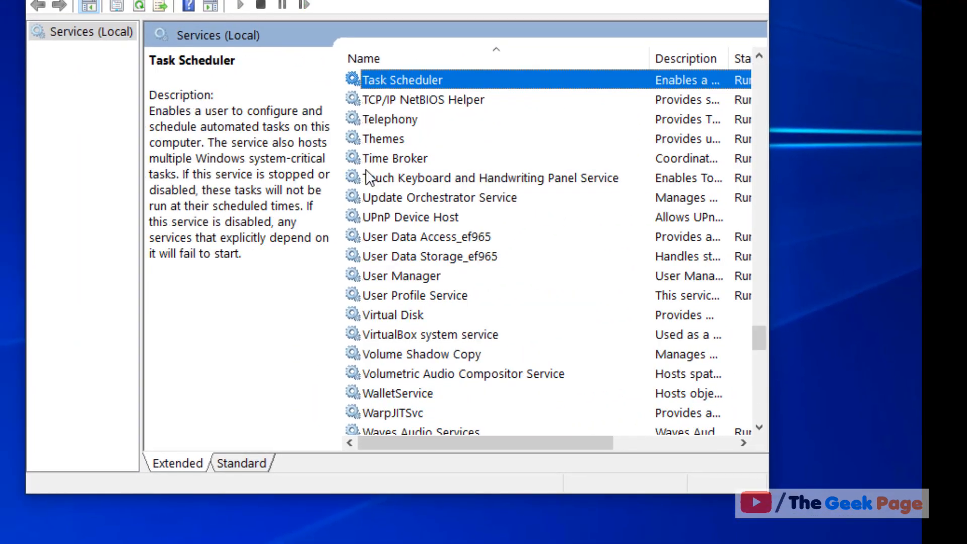
# Step: Set the Touch Keyboard and Handwriting Panel Service startup type to Automatic and apply it
pyautogui.click(491, 177)
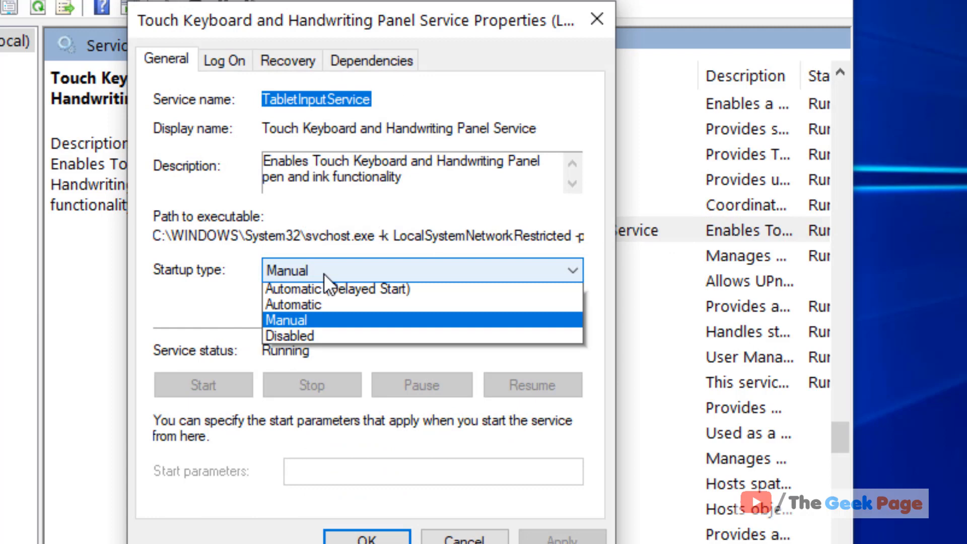
pyautogui.click(293, 304)
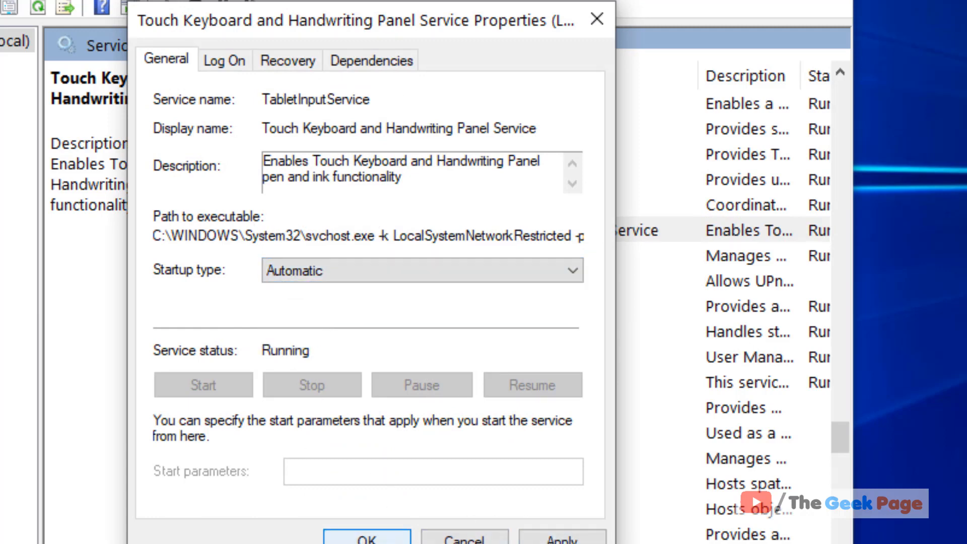
pyautogui.click(421, 271)
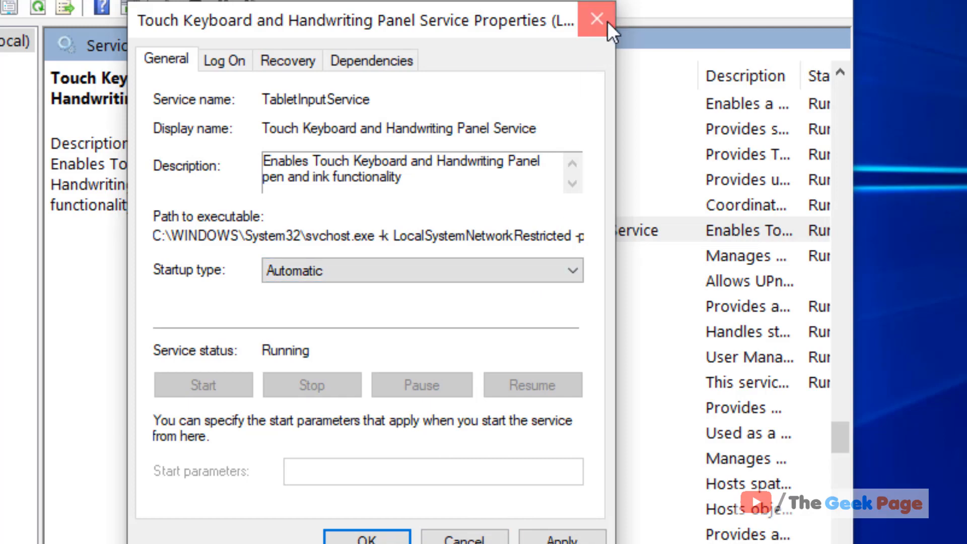
pyautogui.click(594, 19)
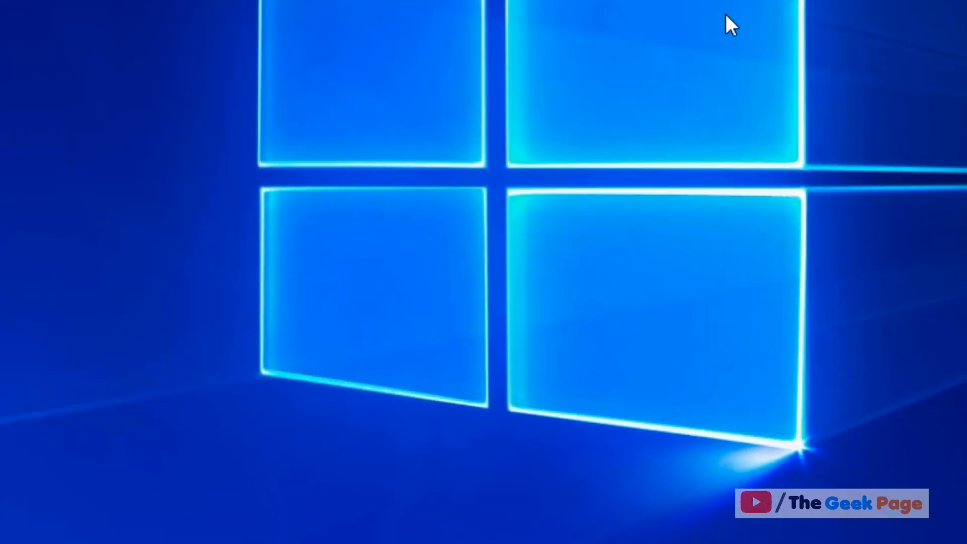